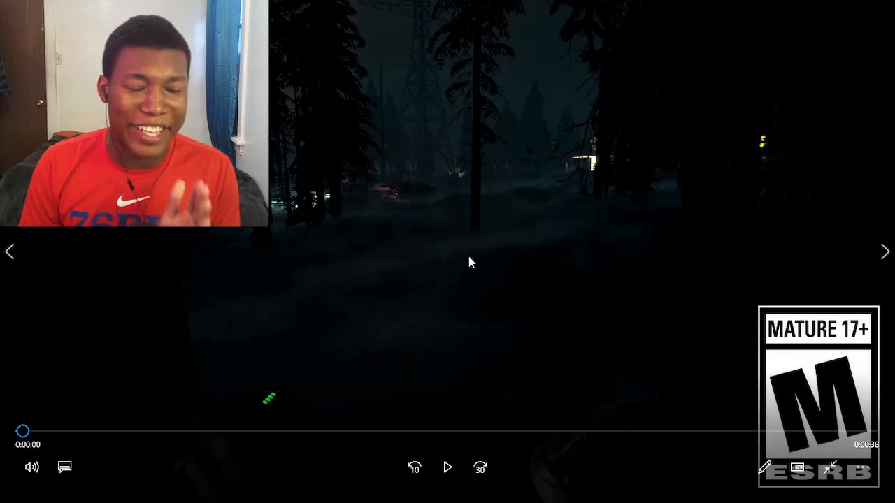
click(447, 467)
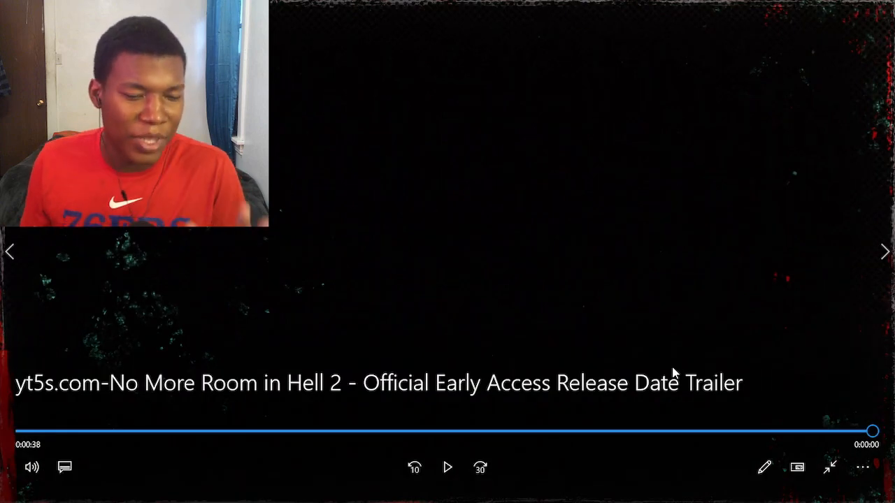
mouse_move(526, 283)
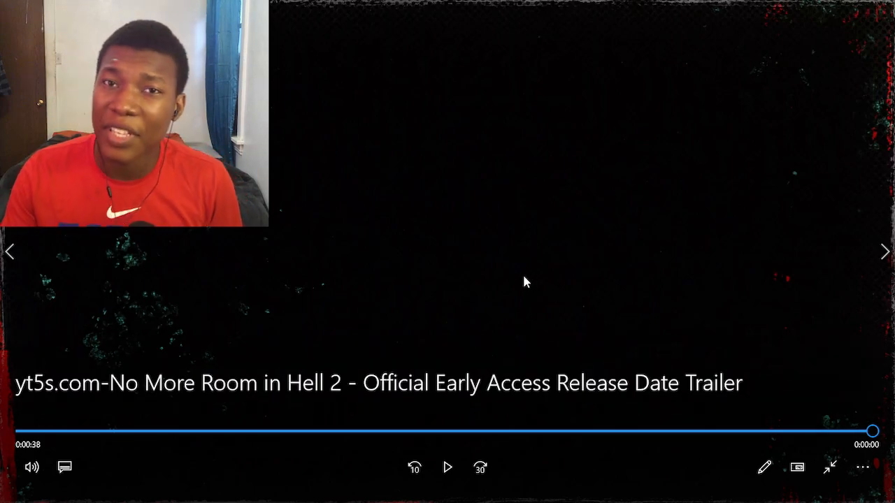